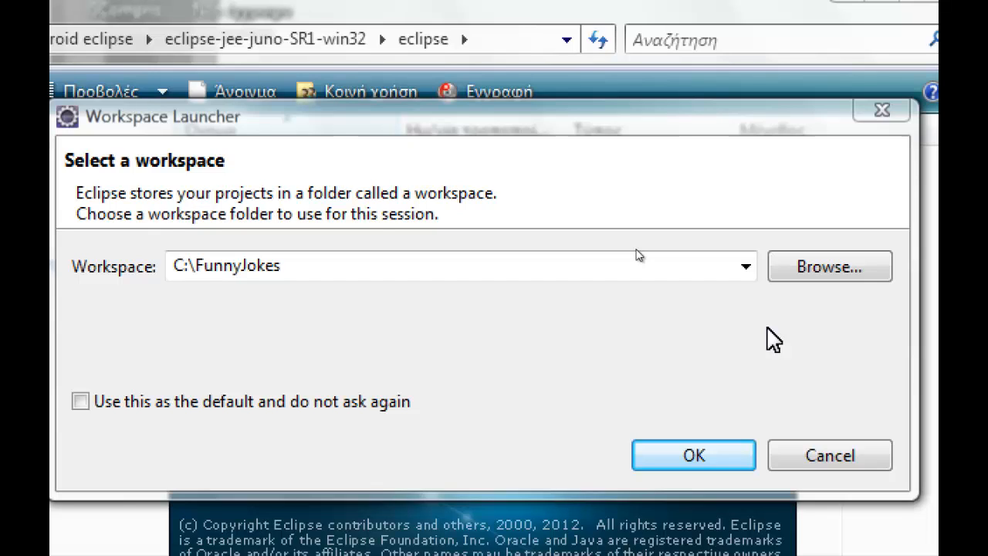
{"action": "mouse_move", "coordinate": [355, 266]}
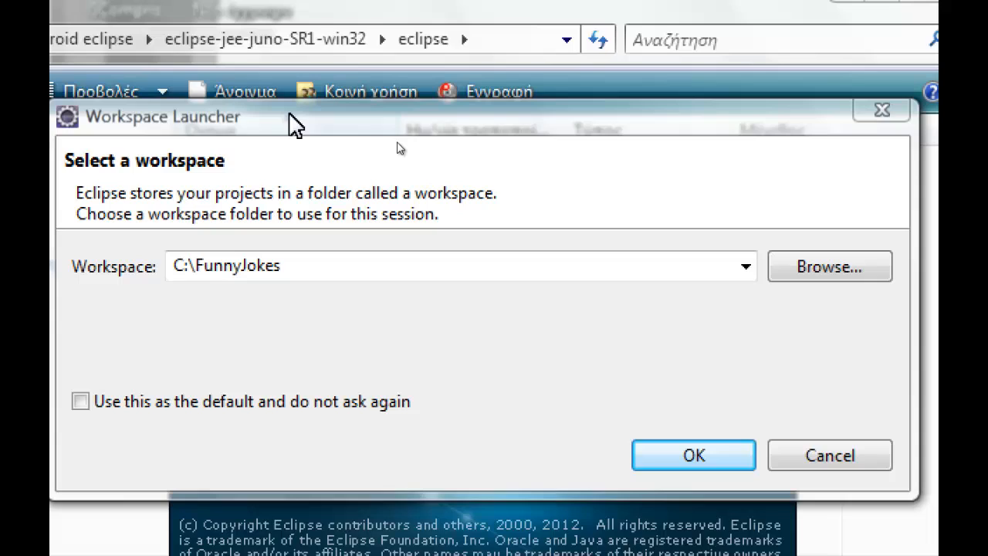
{"action": "mouse_move", "coordinate": [236, 130]}
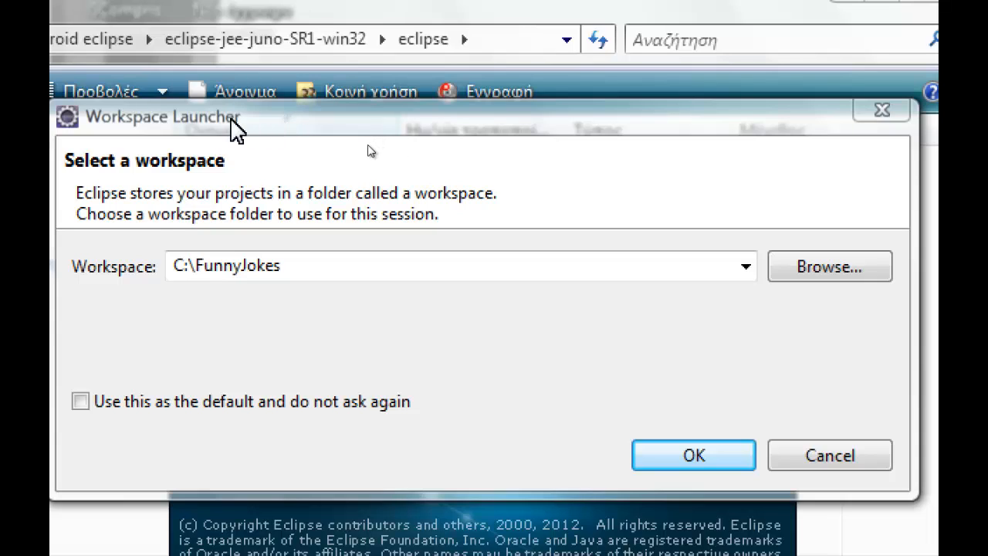
{"action": "mouse_move", "coordinate": [256, 133]}
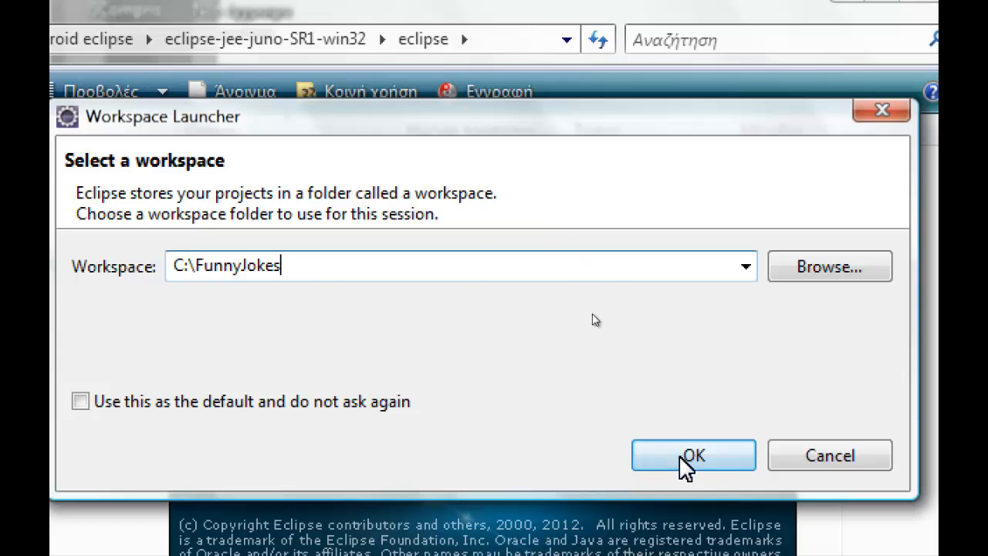
- Launch the FunnyJokes workspace and open the full New wizard selection list
{"action": "left_click", "coordinate": [693, 455]}
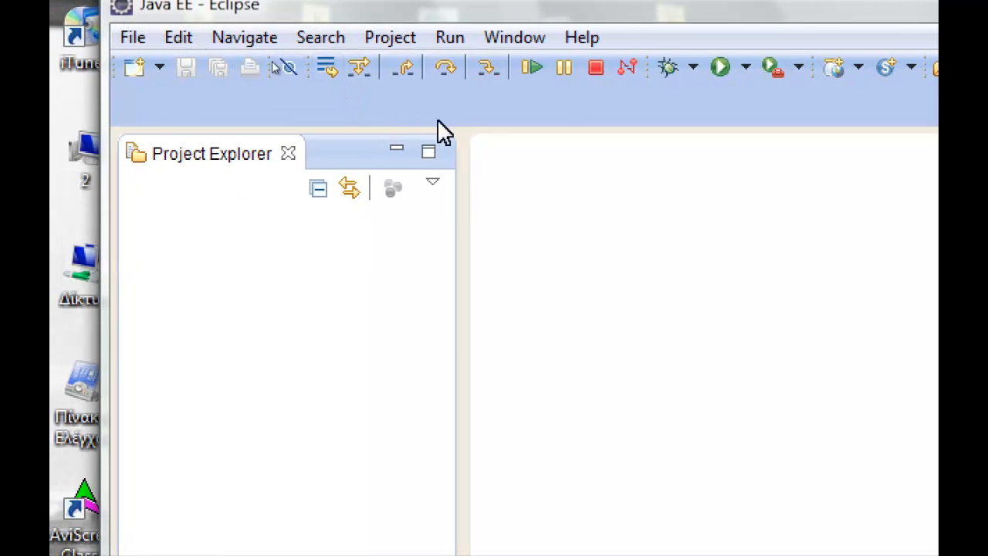
{"action": "mouse_move", "coordinate": [579, 204]}
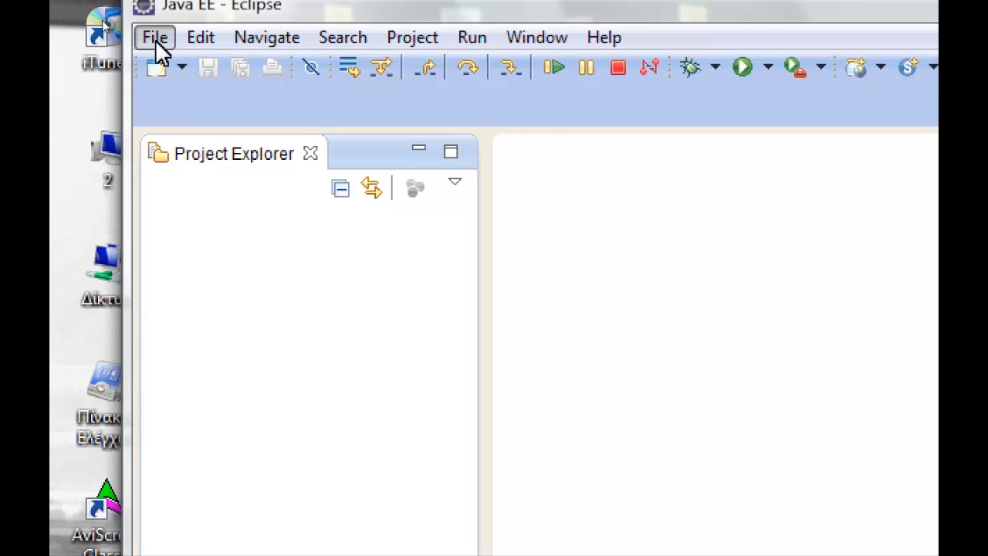
{"action": "left_click", "coordinate": [154, 37]}
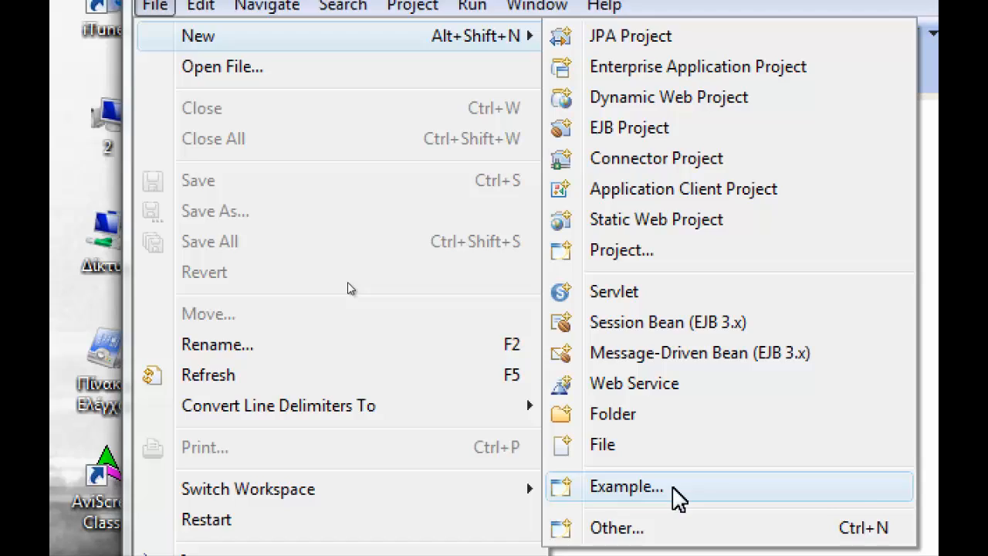
{"action": "left_click", "coordinate": [625, 486]}
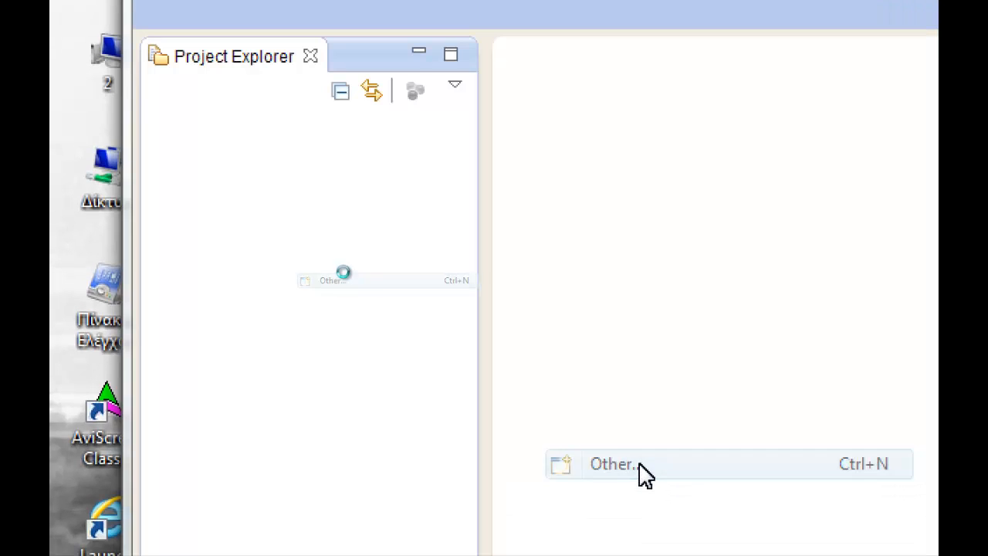
{"action": "left_click", "coordinate": [612, 463]}
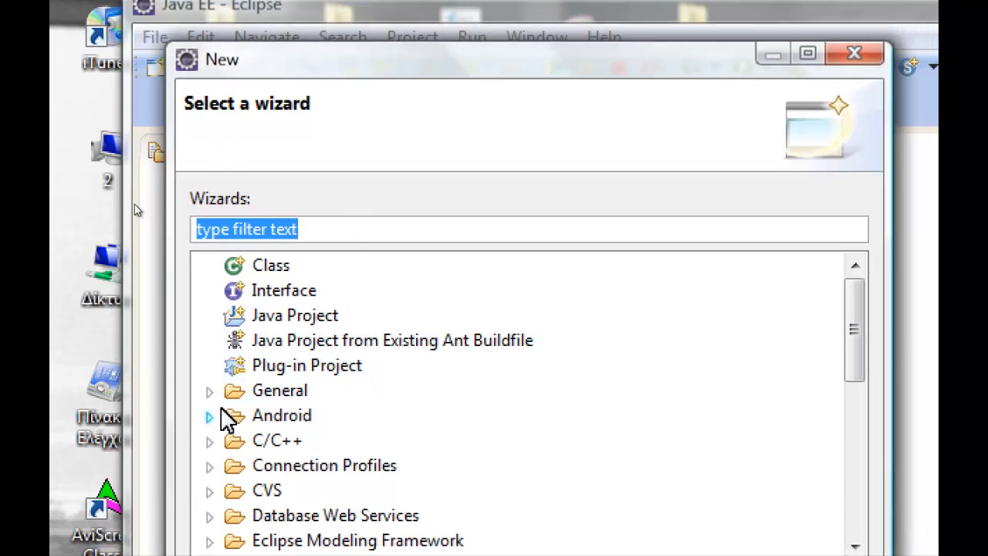
- Expand the Android category and choose Android Application Project
{"action": "left_click", "coordinate": [209, 415]}
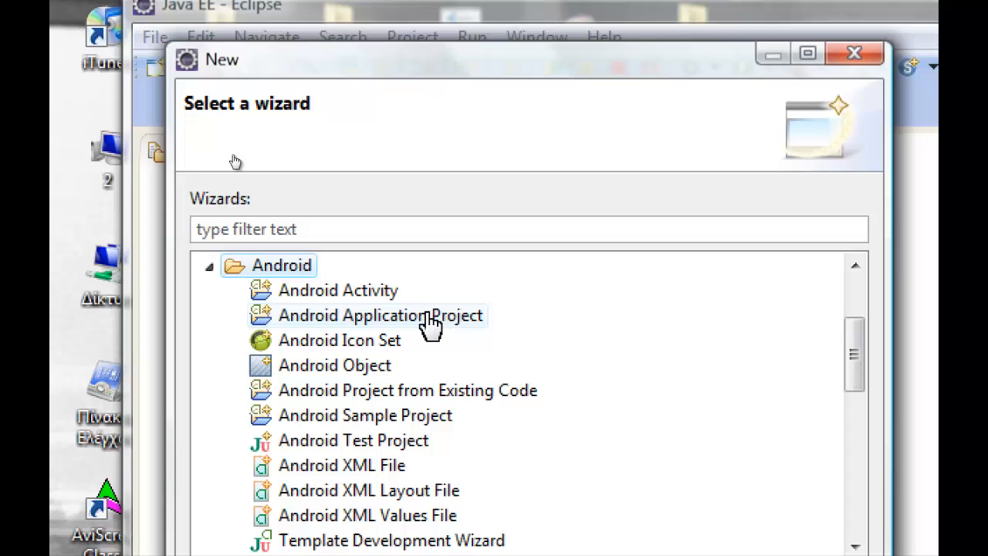
{"action": "mouse_move", "coordinate": [401, 328]}
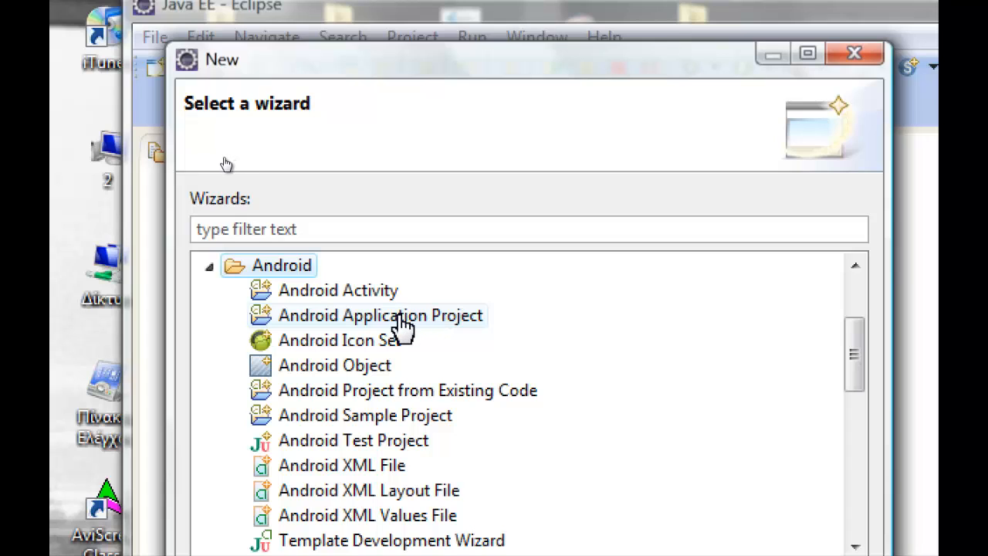
{"action": "left_click", "coordinate": [380, 315]}
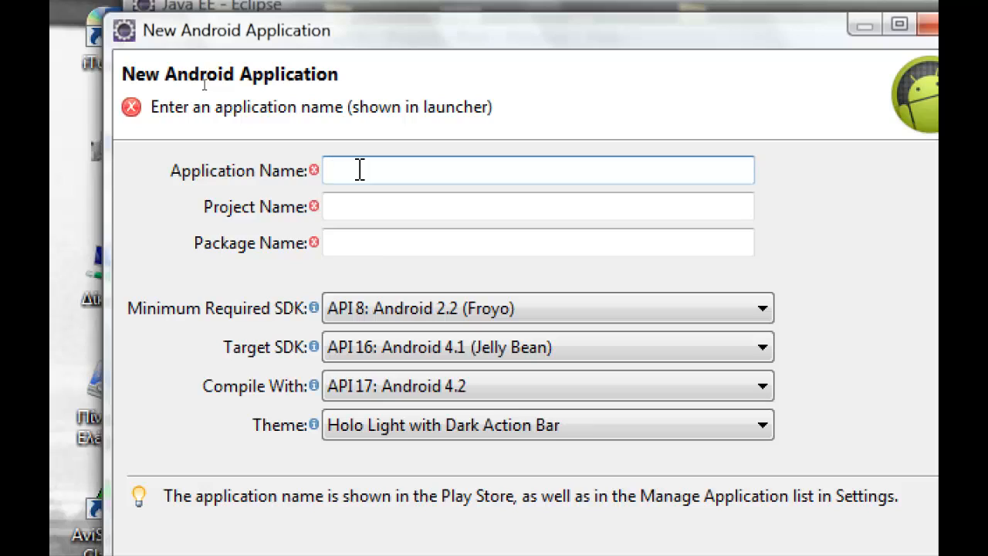
- Enter application name 'My Jokes', keeping project MyJokes, with package com.vizentinis.myjokes
{"action": "left_click", "coordinate": [537, 170]}
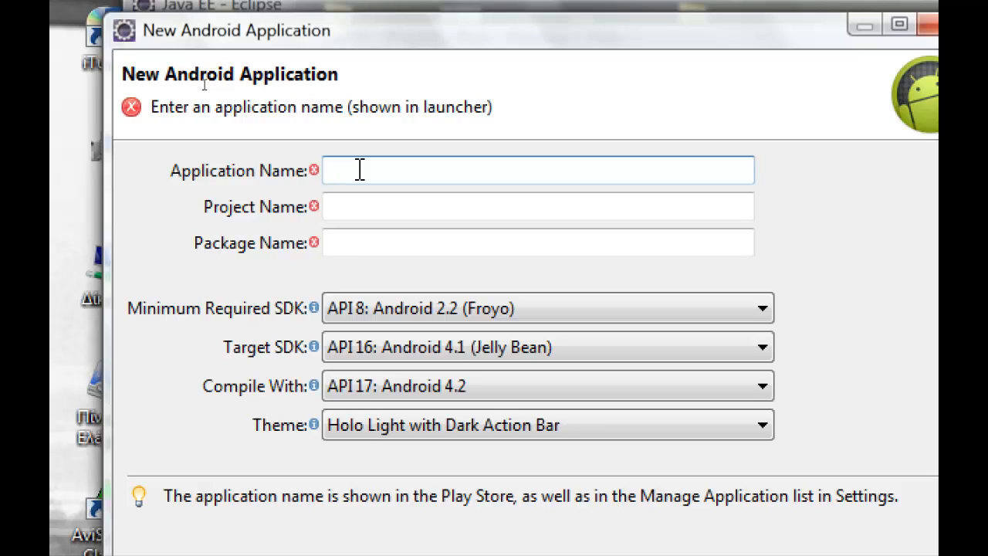
{"action": "type", "text": "My Jokes"}
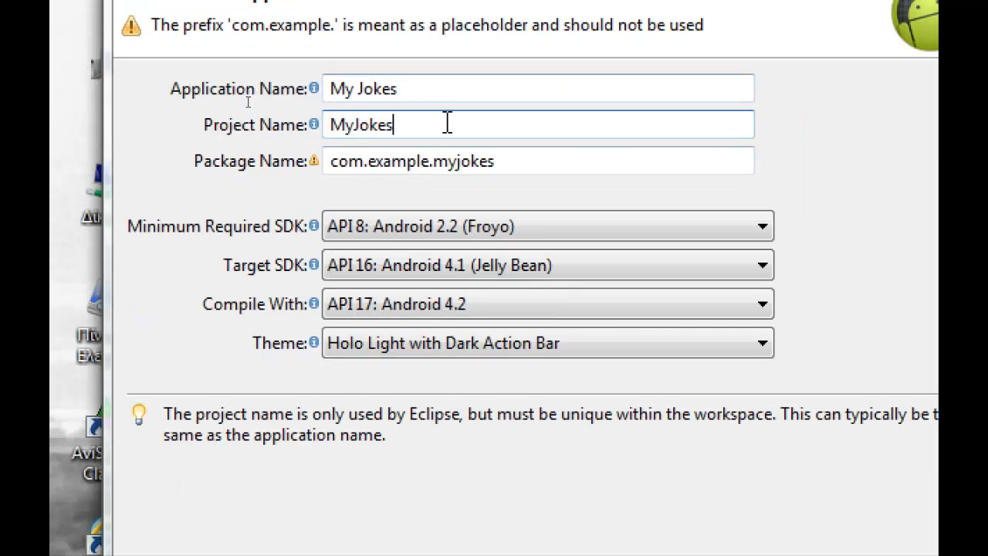
{"action": "mouse_move", "coordinate": [417, 148]}
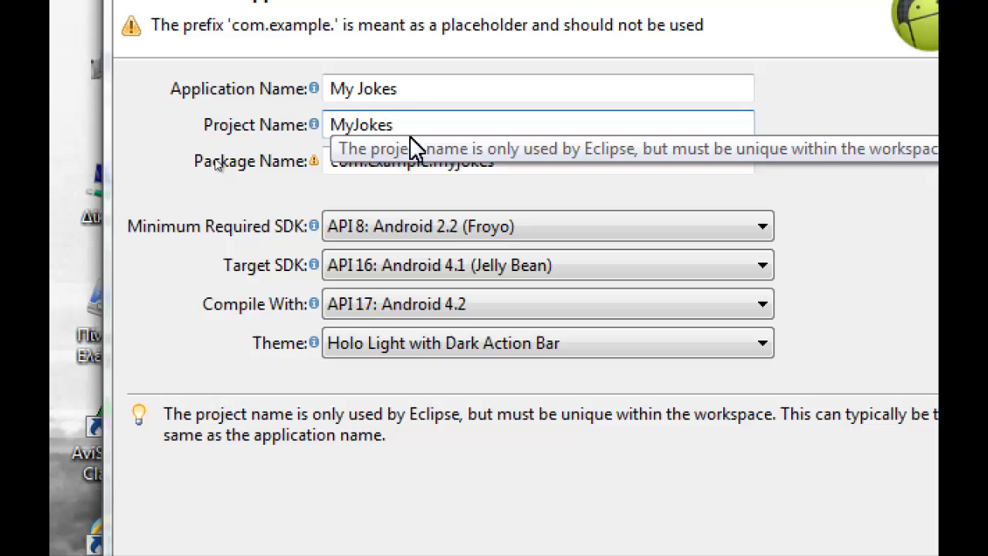
{"action": "mouse_move", "coordinate": [308, 431]}
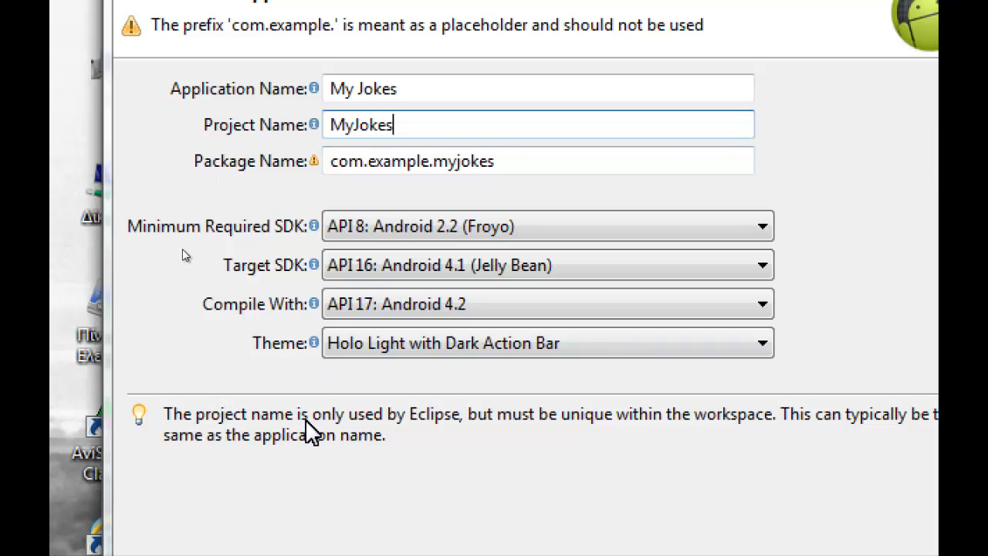
{"action": "mouse_move", "coordinate": [492, 437]}
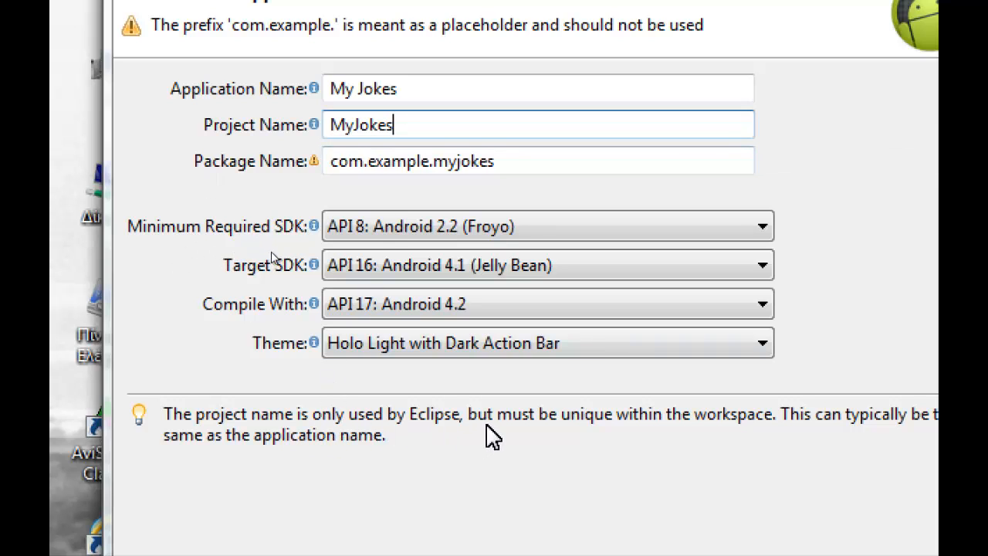
{"action": "mouse_move", "coordinate": [662, 432]}
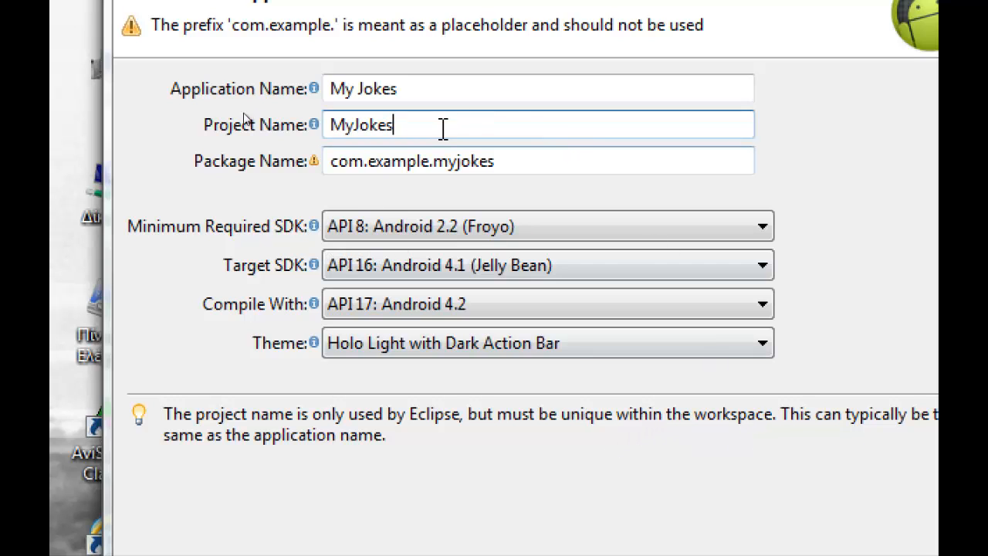
{"action": "mouse_move", "coordinate": [453, 151]}
{"action": "type", "text": "vizentinis"}
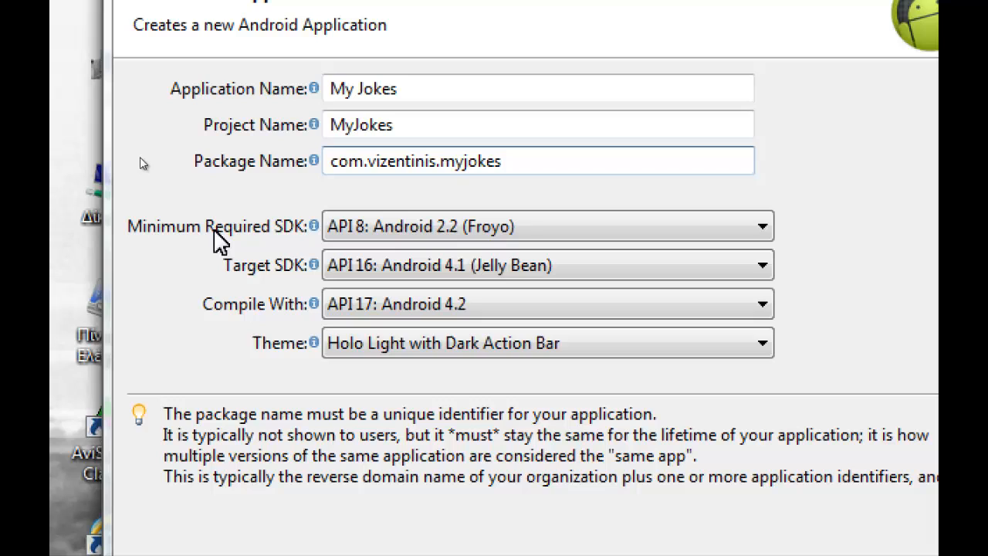
{"action": "mouse_move", "coordinate": [299, 284]}
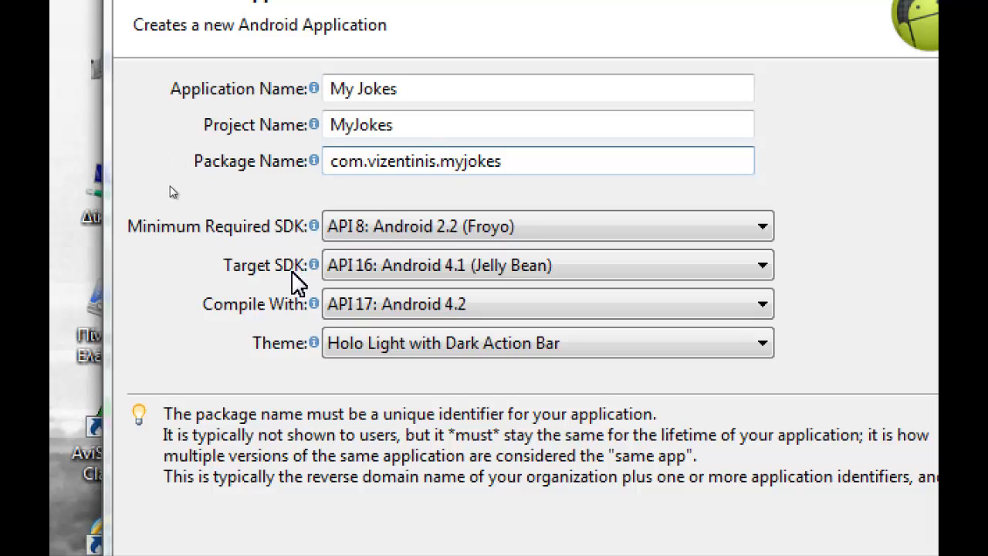
{"action": "mouse_move", "coordinate": [309, 359]}
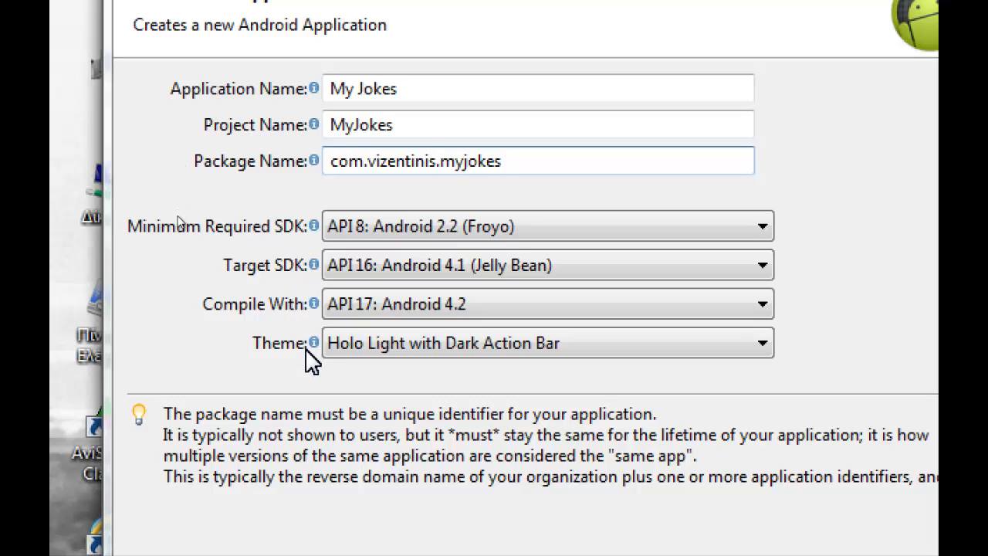
{"action": "left_click", "coordinate": [436, 161]}
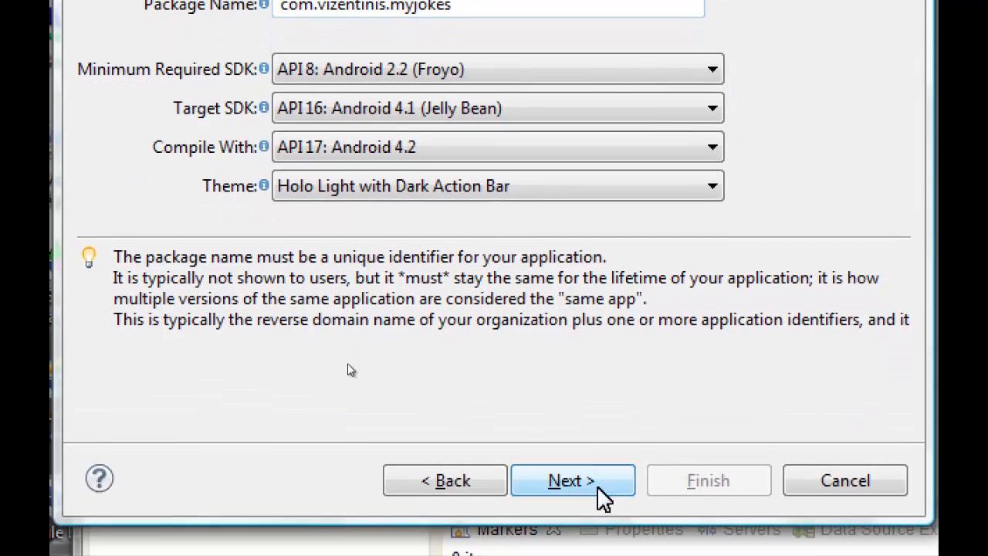
- Accept default project location, launcher icon and Blank Activity template pages
{"action": "left_click", "coordinate": [572, 479]}
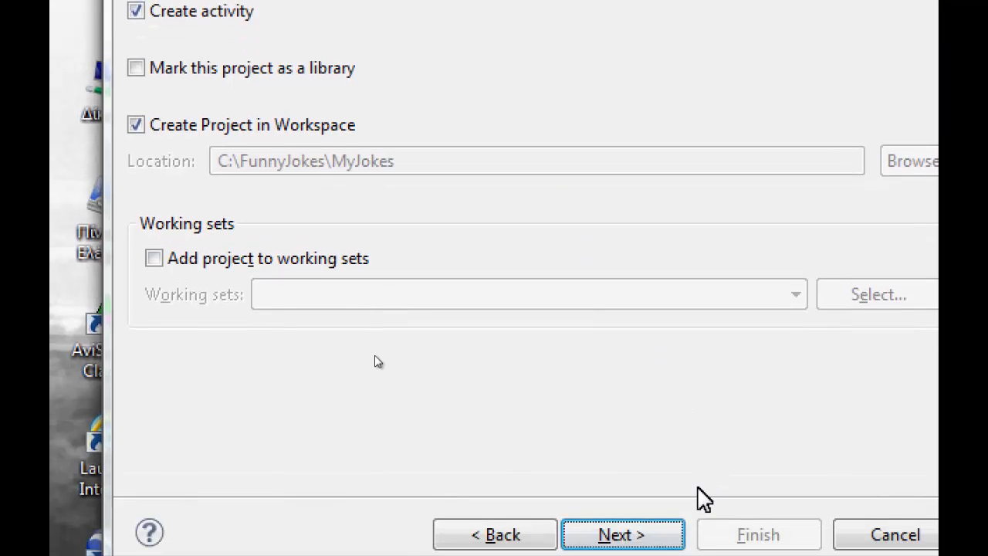
{"action": "left_click", "coordinate": [622, 534]}
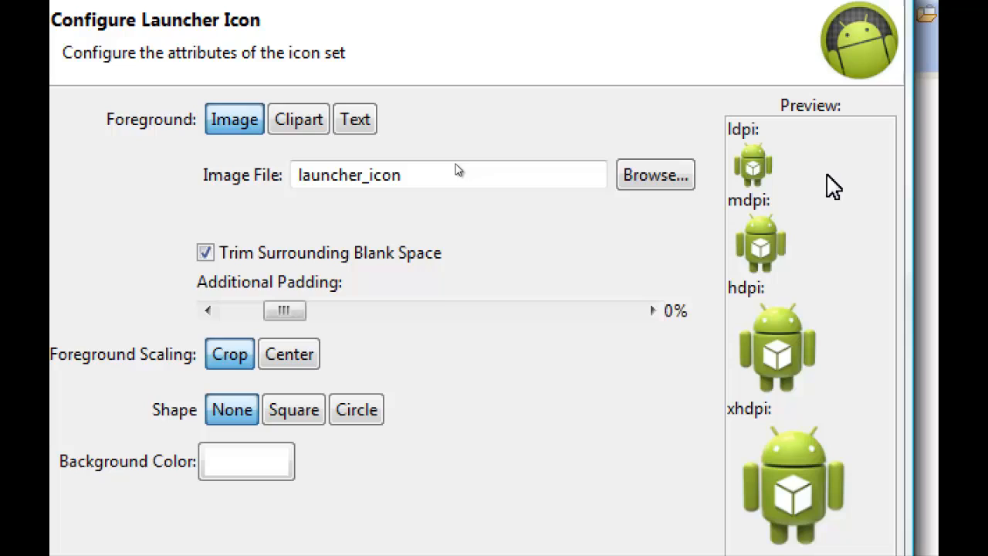
{"action": "mouse_move", "coordinate": [460, 154]}
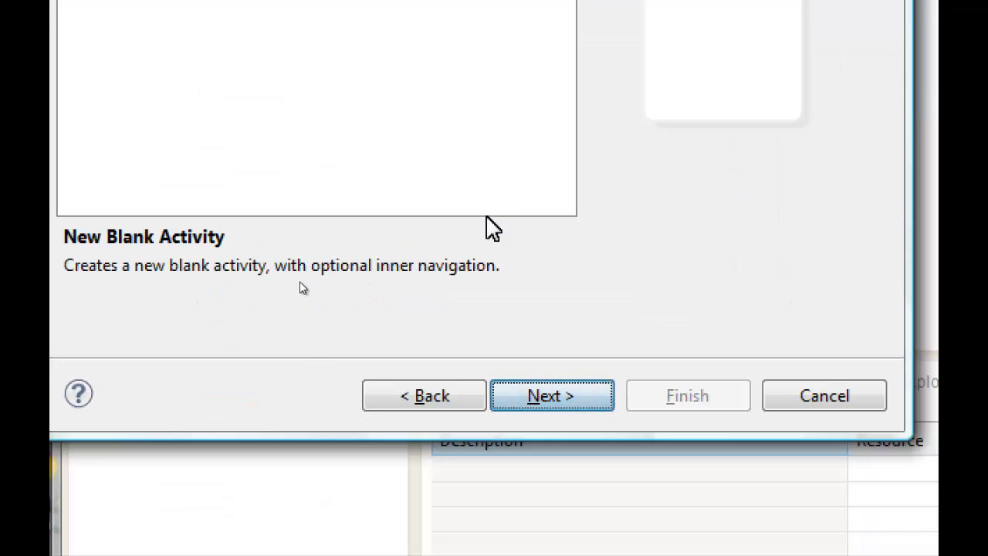
{"action": "left_click", "coordinate": [551, 394]}
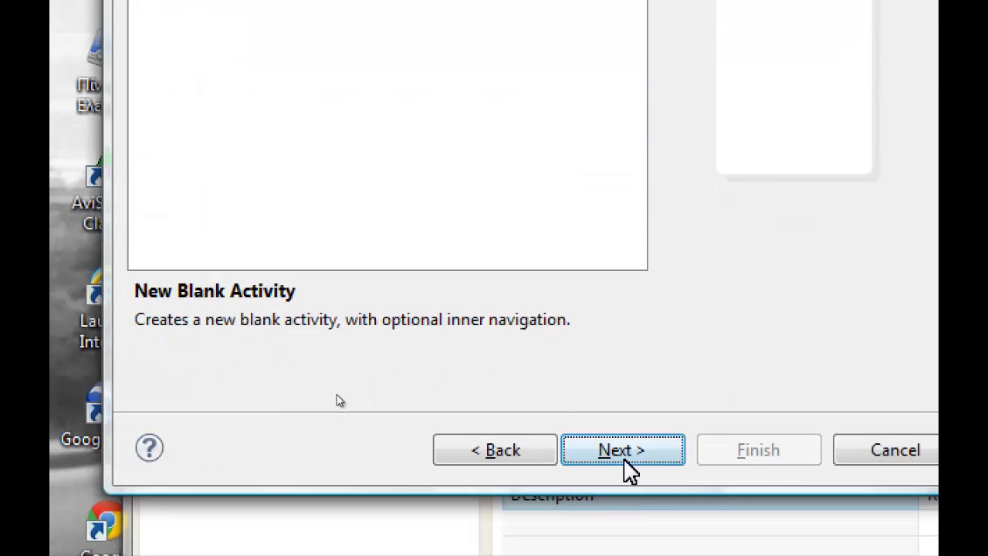
{"action": "left_click", "coordinate": [622, 449]}
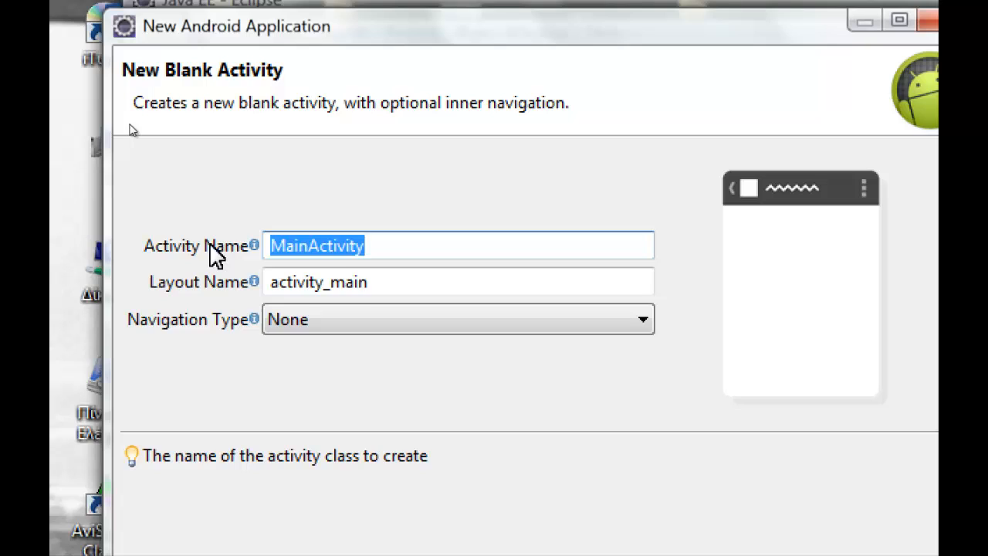
{"action": "type", "text": "Menu"}
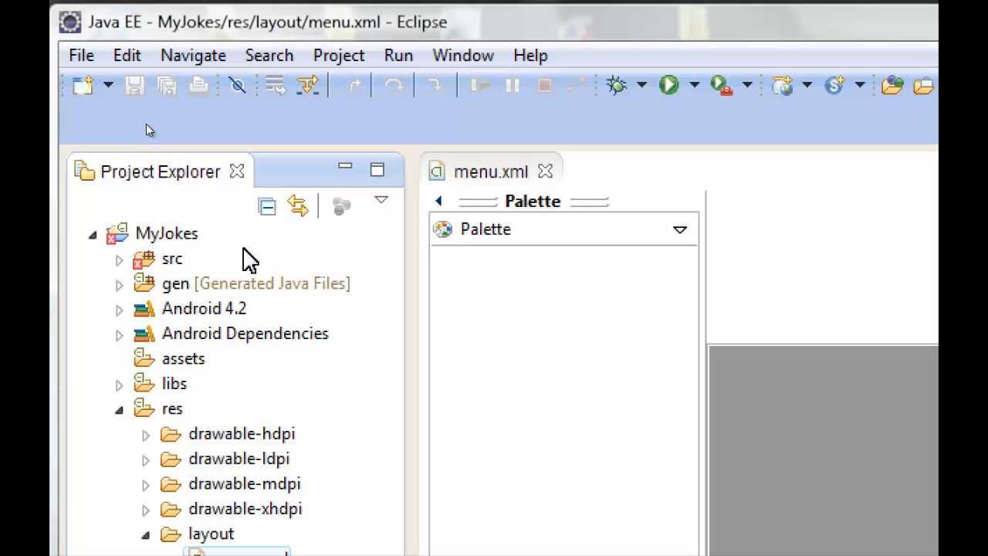
{"action": "mouse_move", "coordinate": [276, 254]}
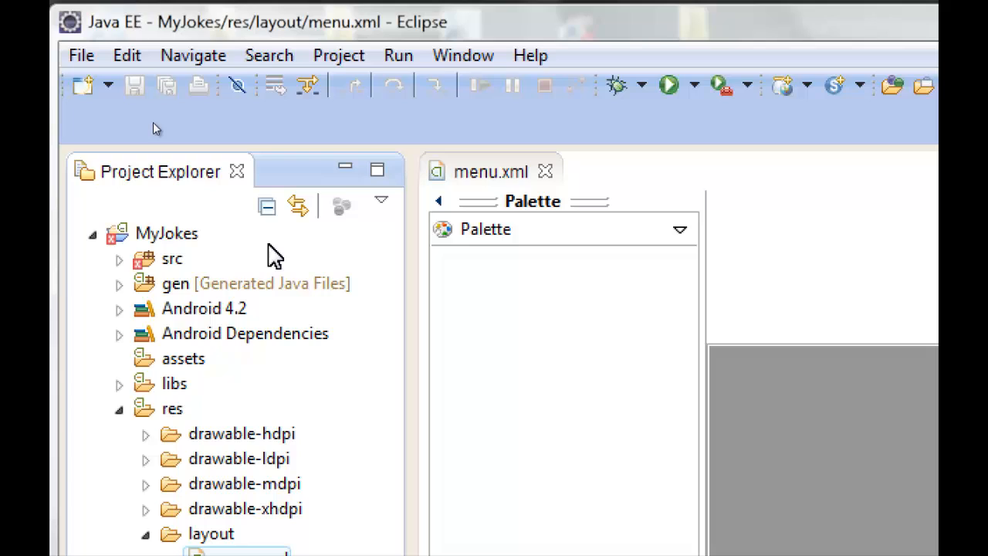
{"action": "mouse_move", "coordinate": [214, 274]}
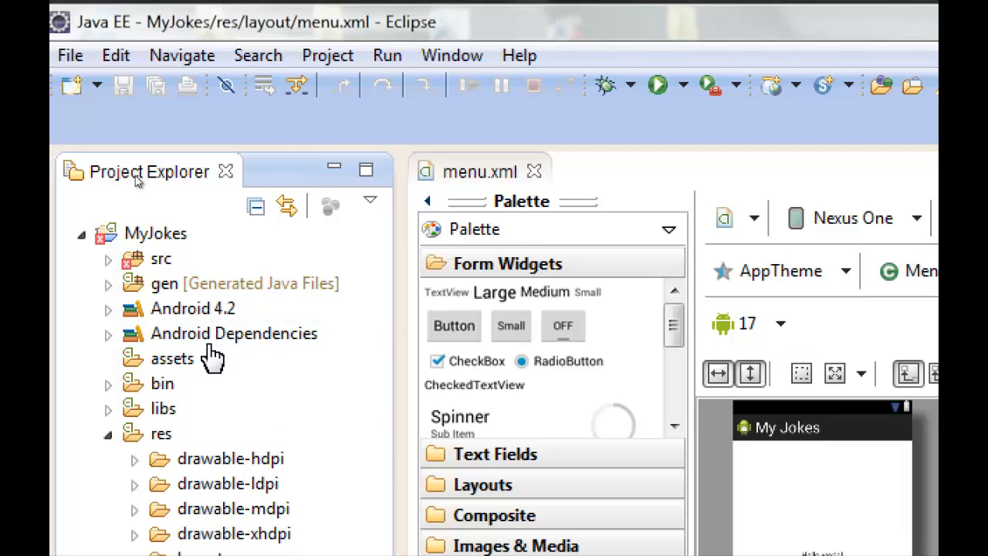
{"action": "mouse_move", "coordinate": [258, 398]}
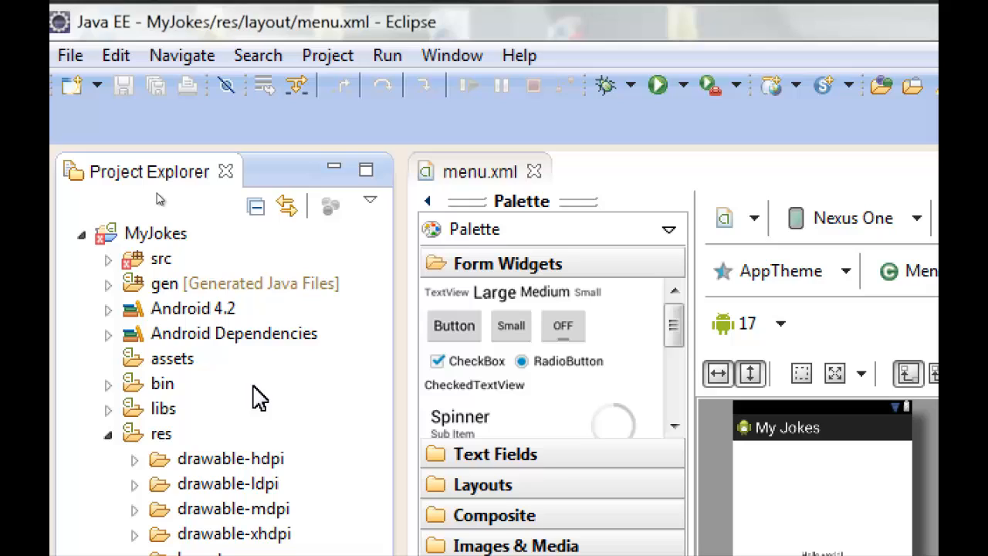